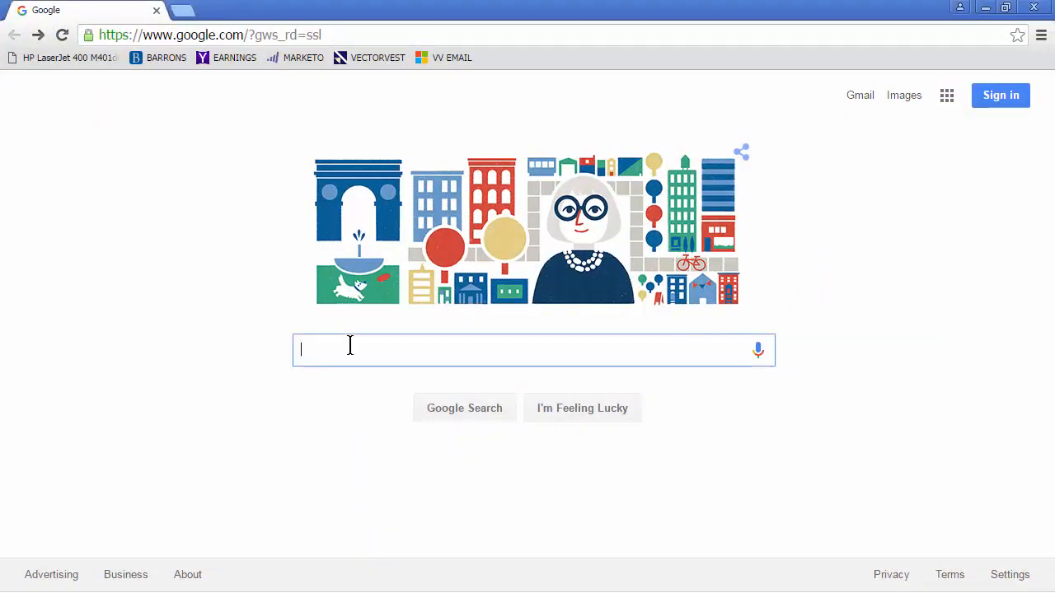
Search Google for 'stock upgrades' to find the MarketWatch Upgrades & Downgrades page
text(stock upgrades)
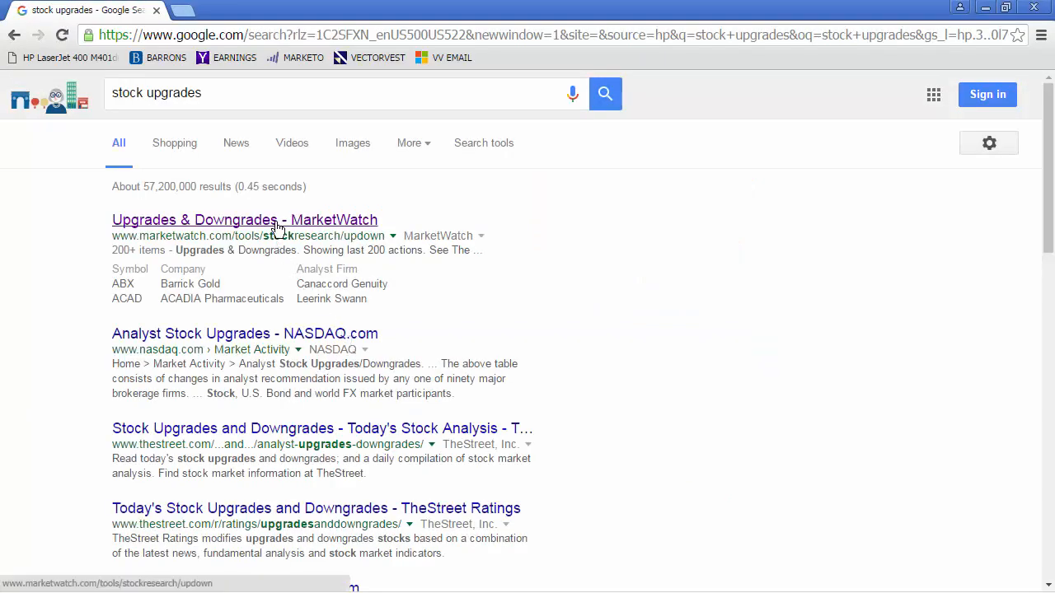
Open MarketWatch's Upgrades & Downgrades result and scroll its analyst actions down to the 5/3/2016 entries
click(244, 221)
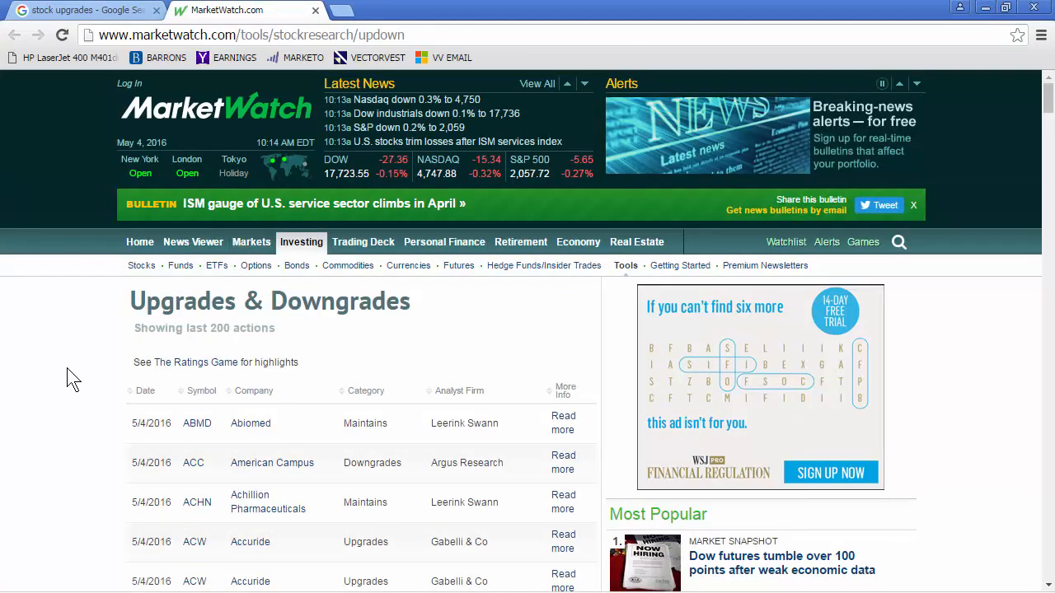
scroll(down, 3)
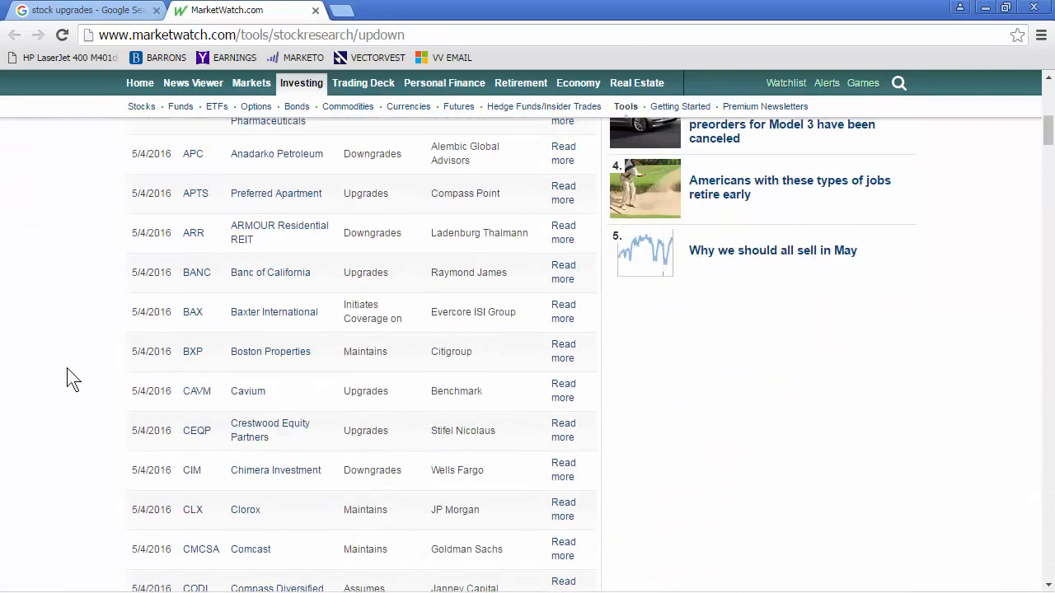
scroll(down, 3)
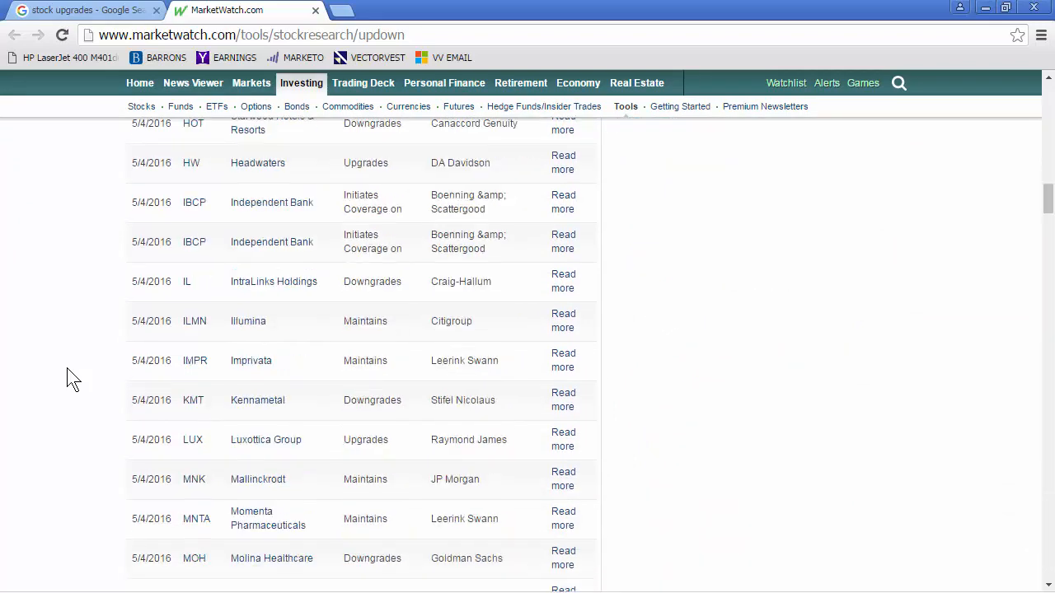
scroll(down, 3)
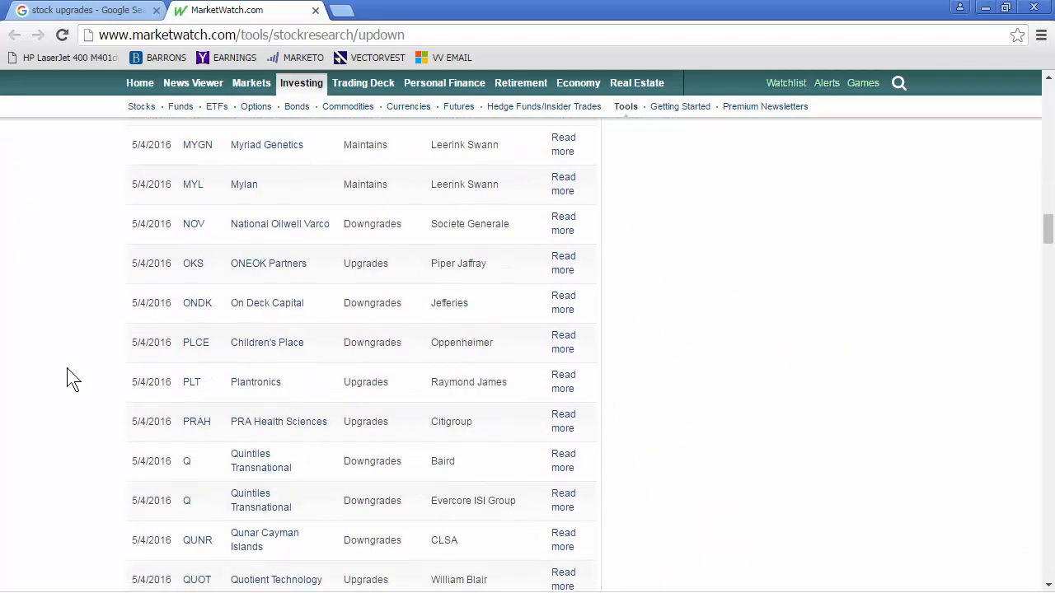
scroll(down, 3)
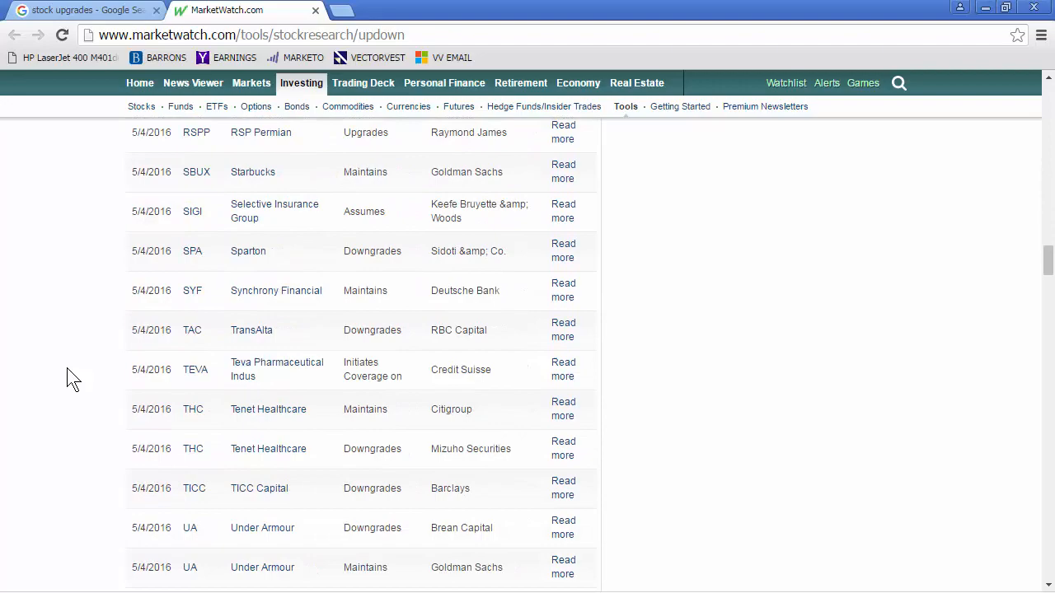
scroll(up, 3)
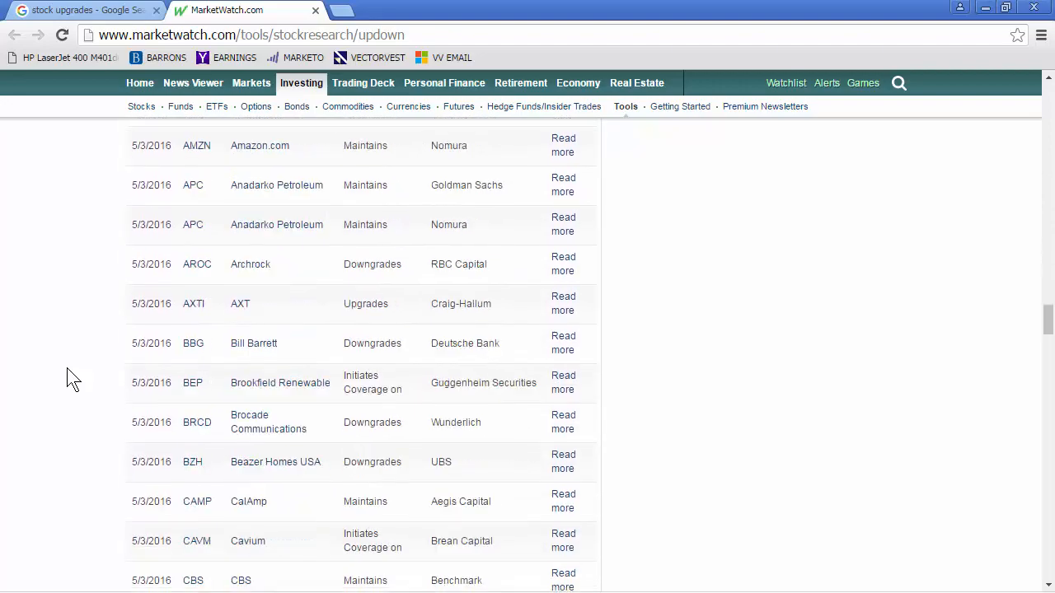
scroll(down, 3)
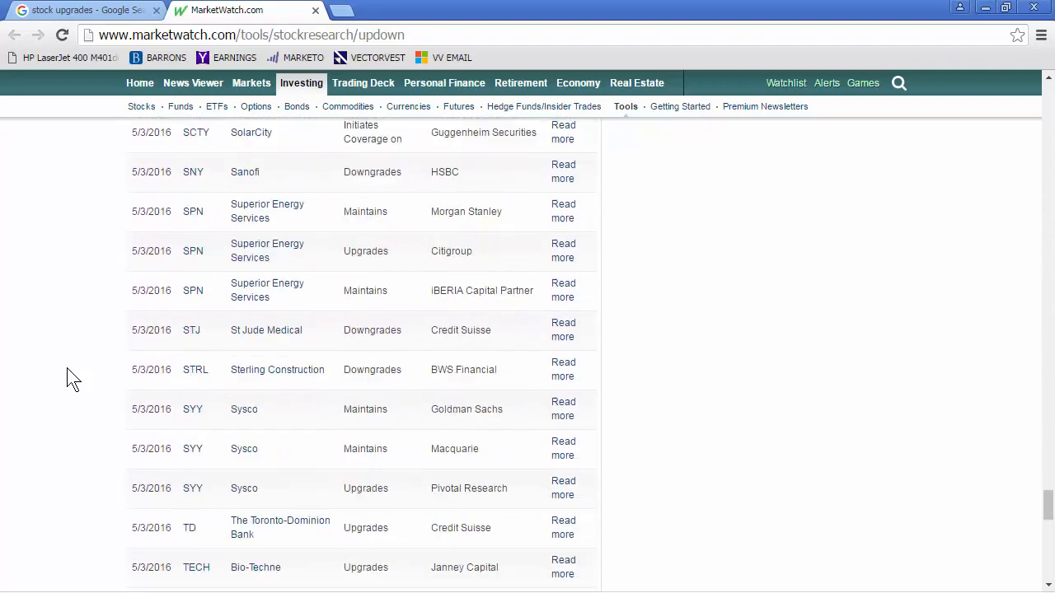
Select the whole analyst actions table up to its header row and copy it
scroll(down, 3)
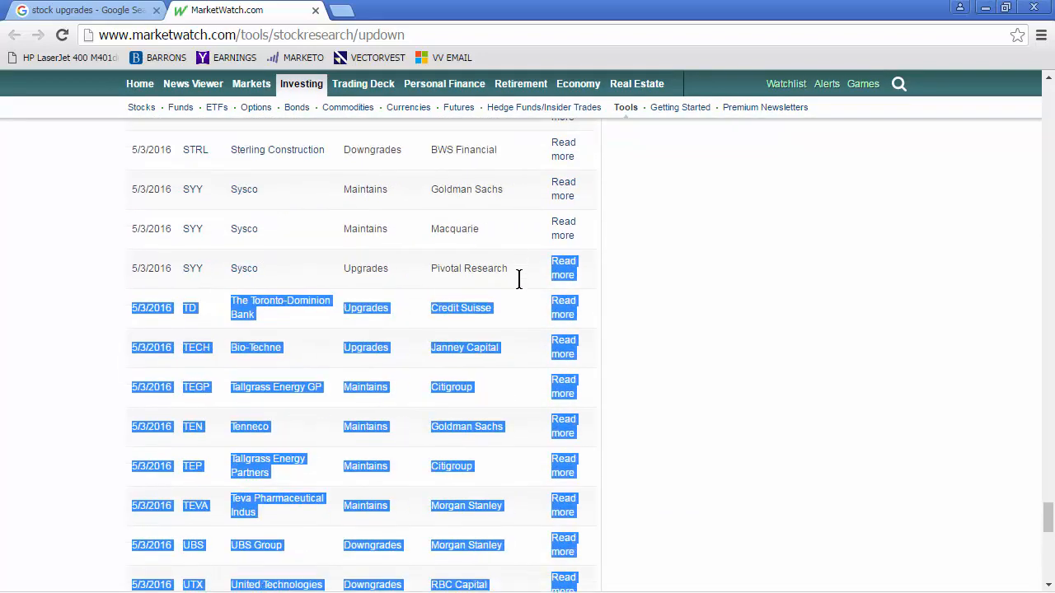
scroll(up, 3)
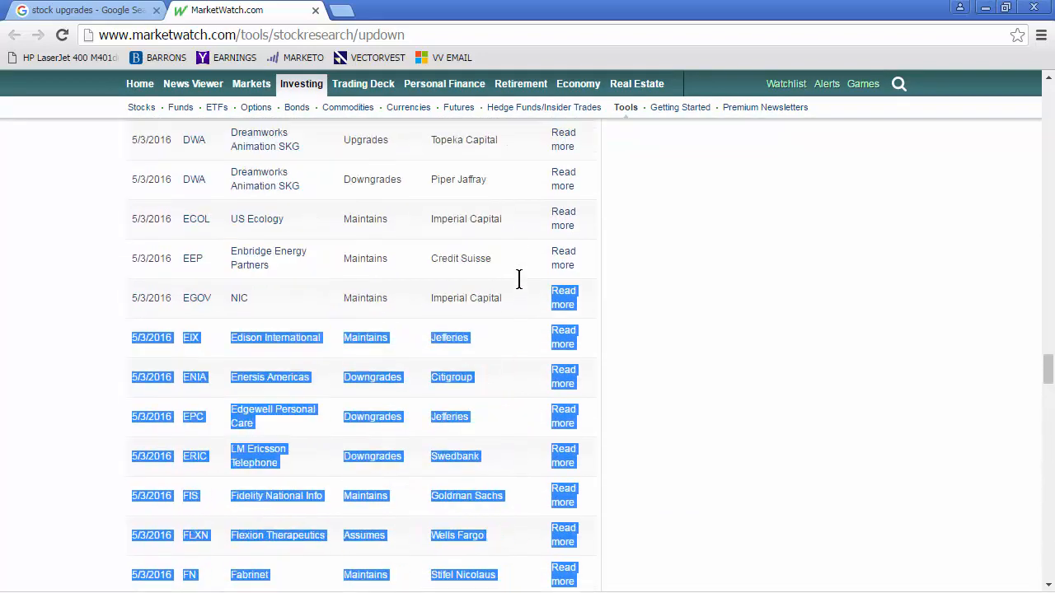
scroll(up, 3)
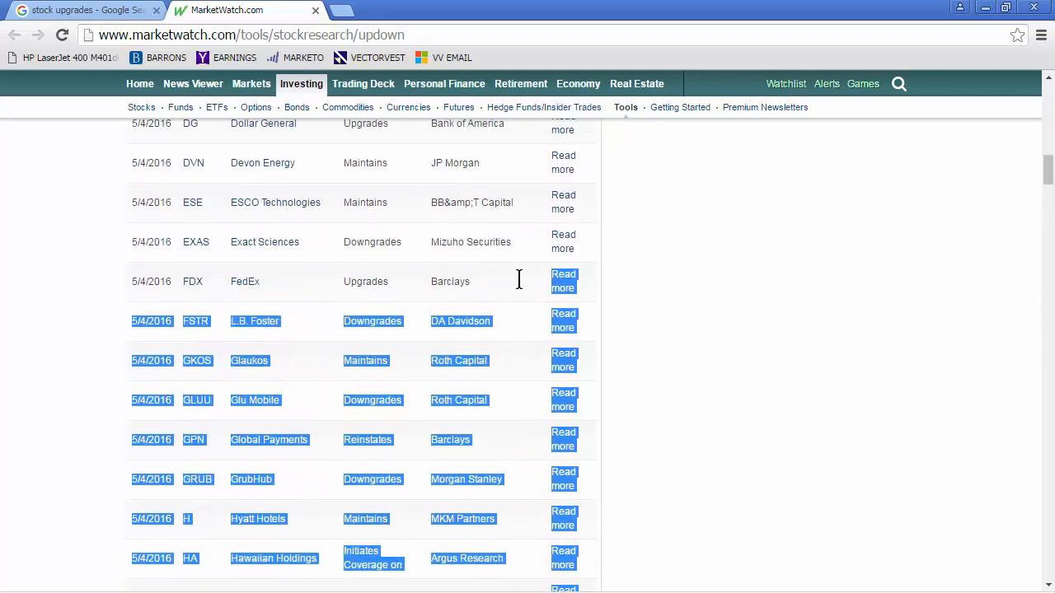
scroll(up, 3)
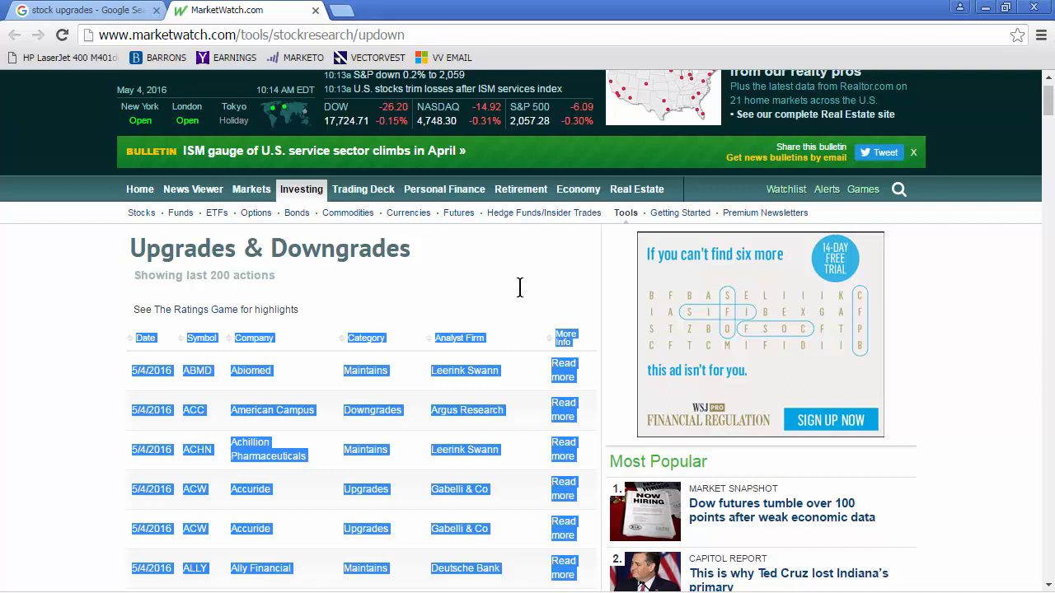
mouse_move(412, 362)
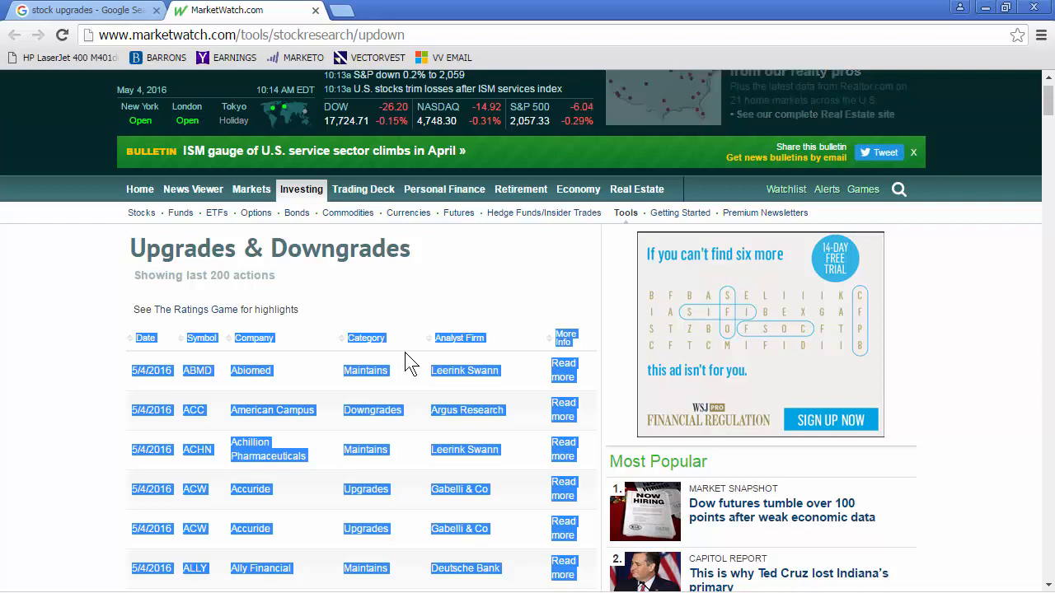
right_click(412, 366)
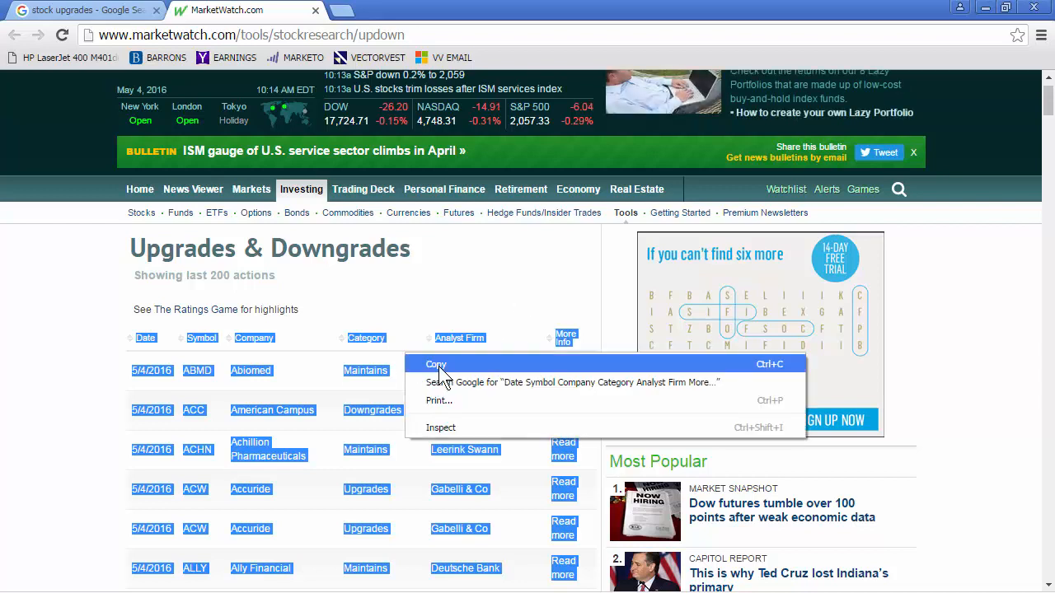
click(465, 288)
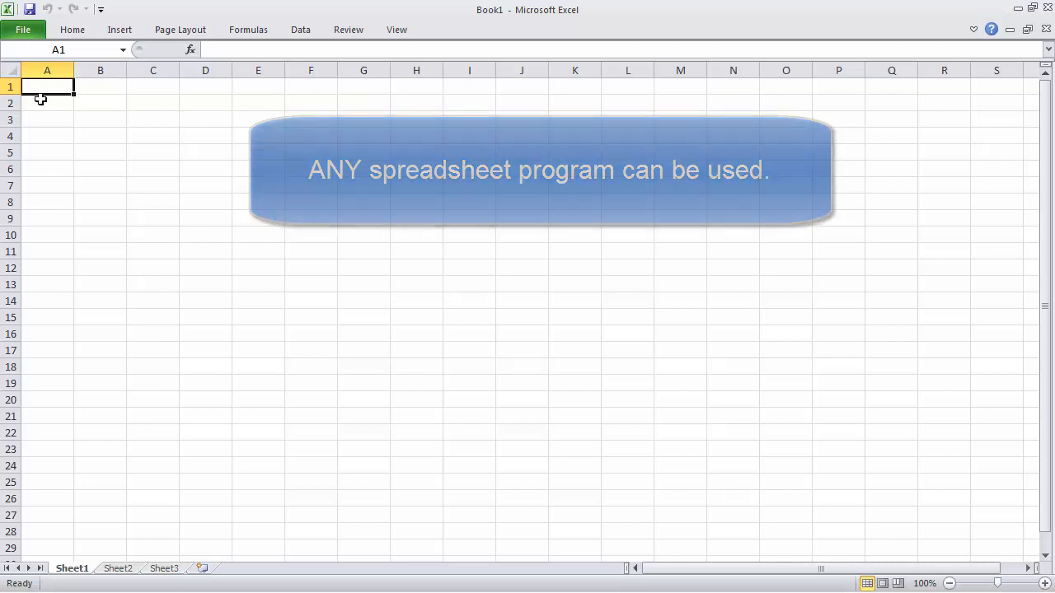
Paste the copied table at A1 using Match Destination Formatting
right_click(46, 86)
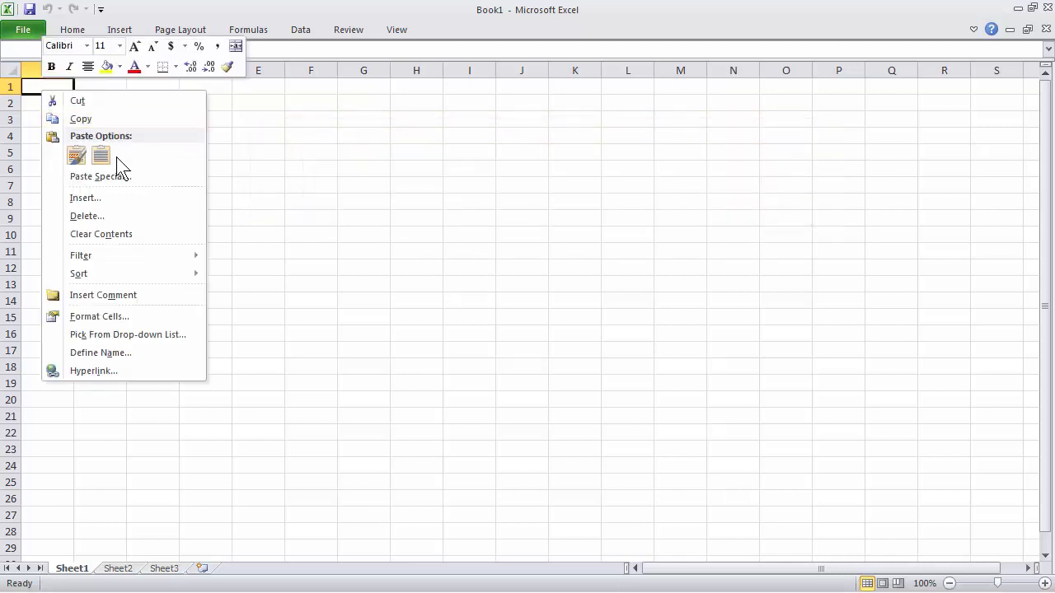
mouse_move(101, 155)
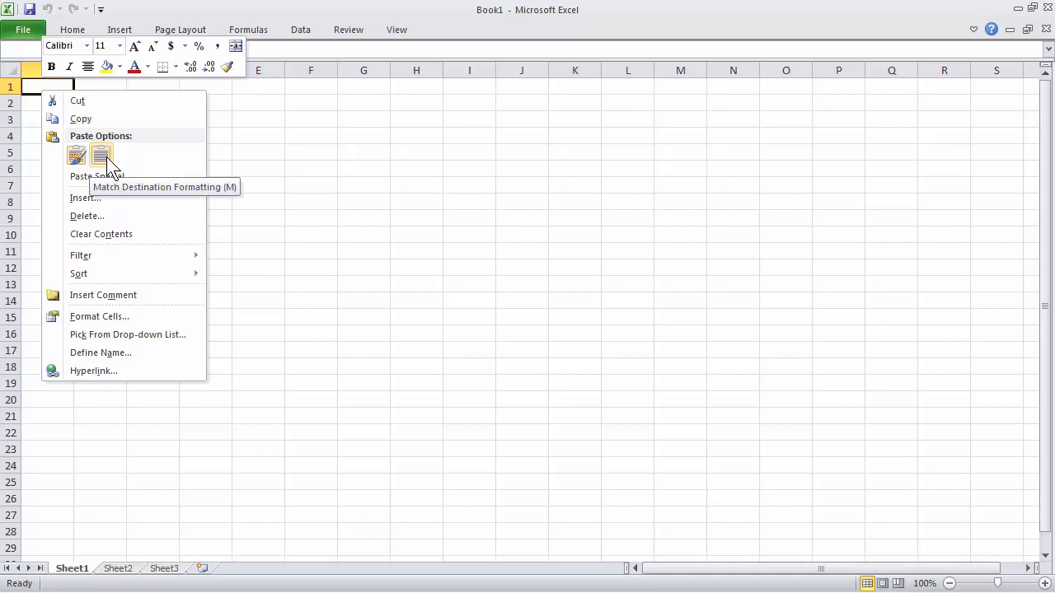
click(100, 155)
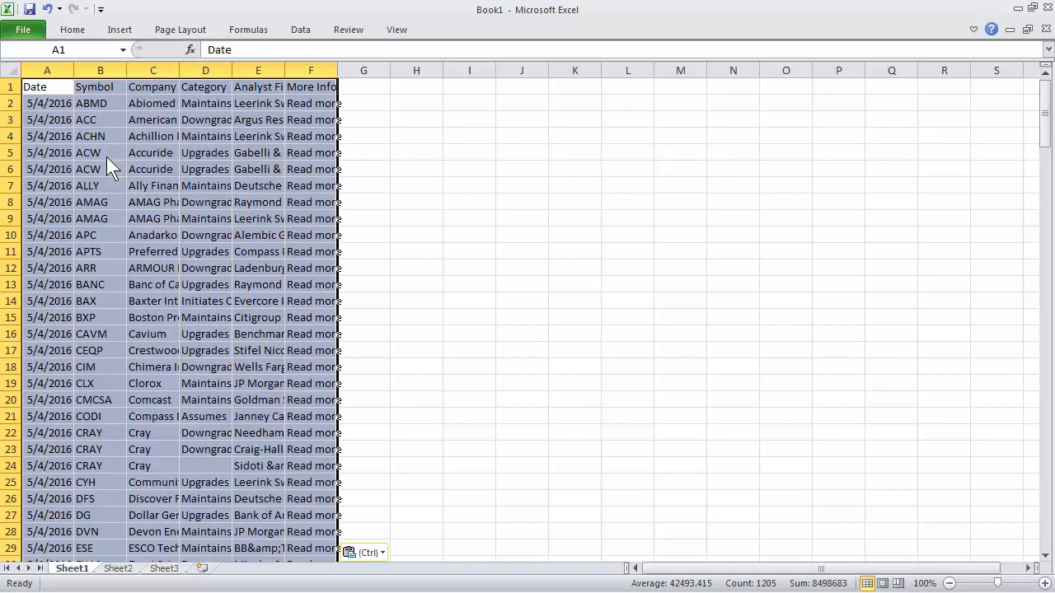
Delete columns C–F and the Date column so only the Symbol column remains in A
click(152, 69)
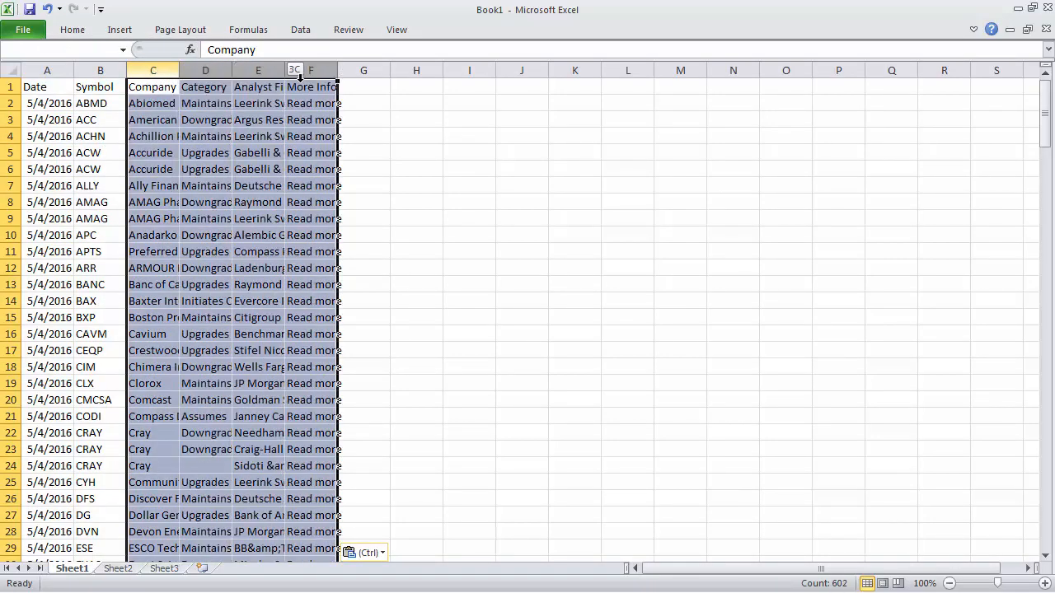
right_click(152, 70)
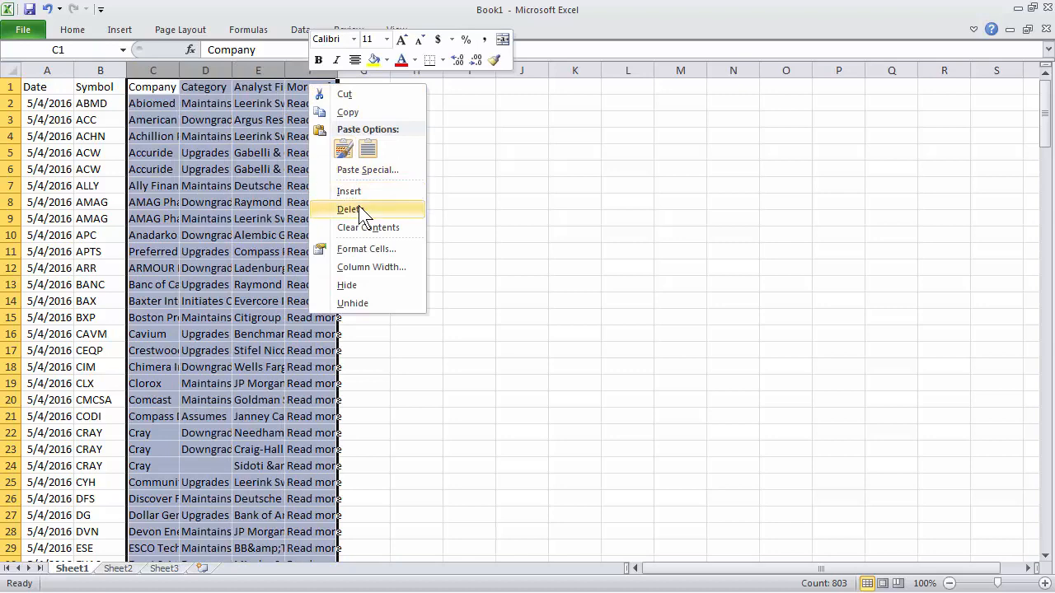
click(350, 207)
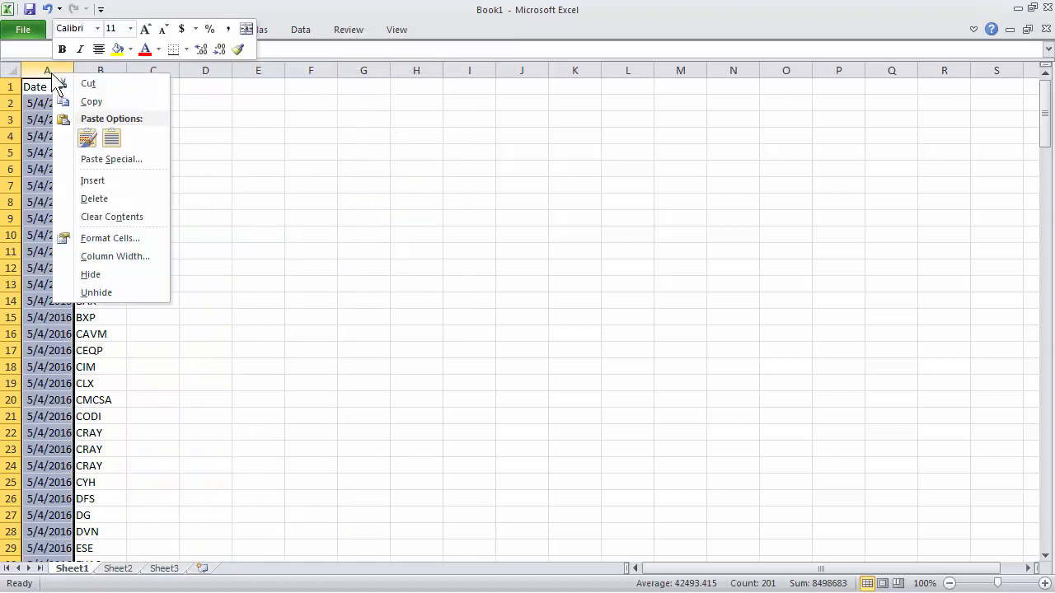
click(94, 198)
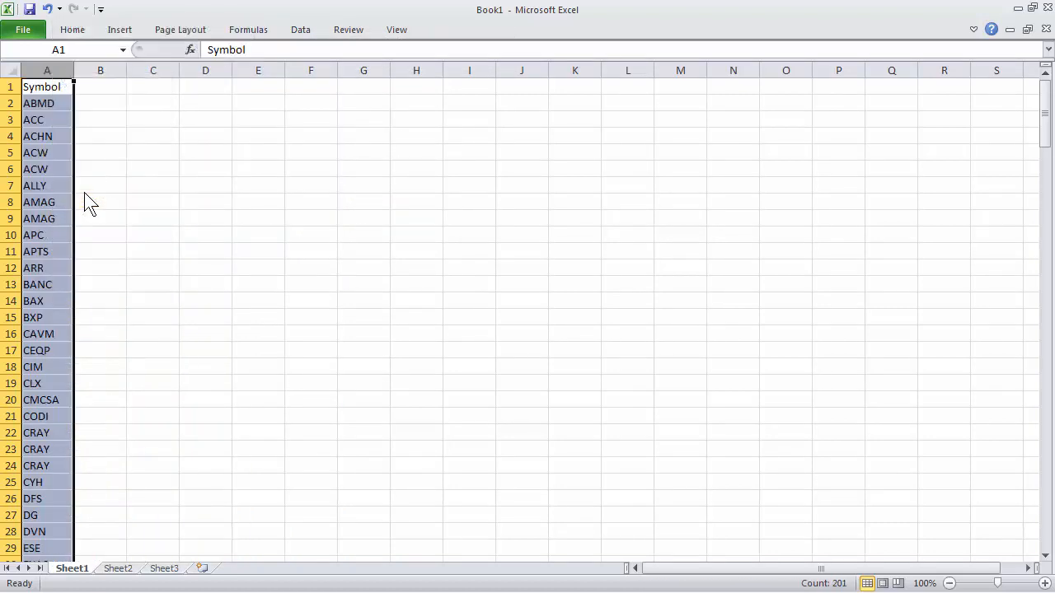
click(46, 86)
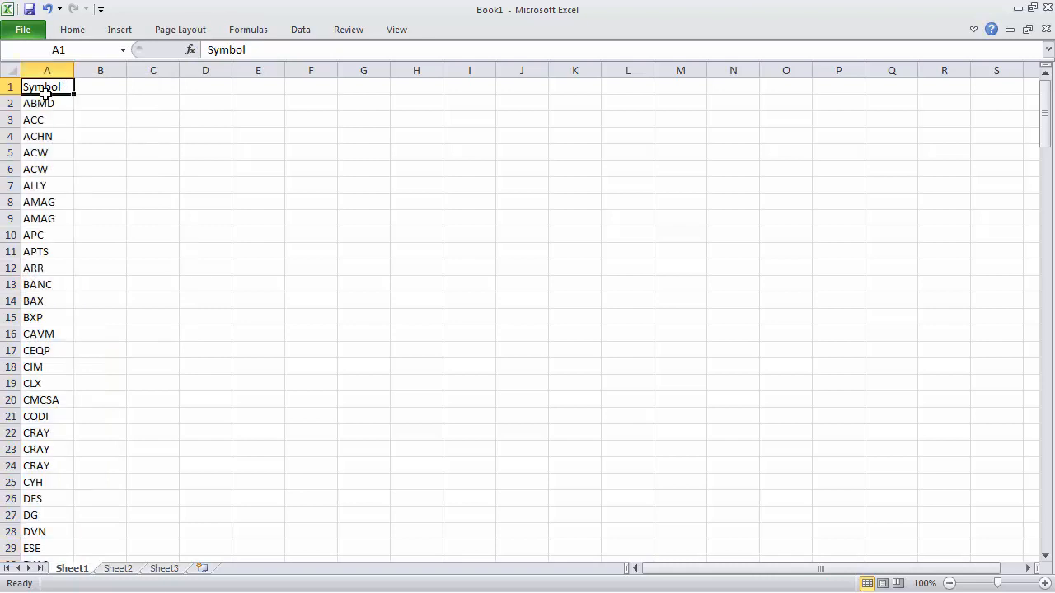
Save the sheet to the Desktop as Upgrades050416 in CSV (Comma delimited) format
click(23, 30)
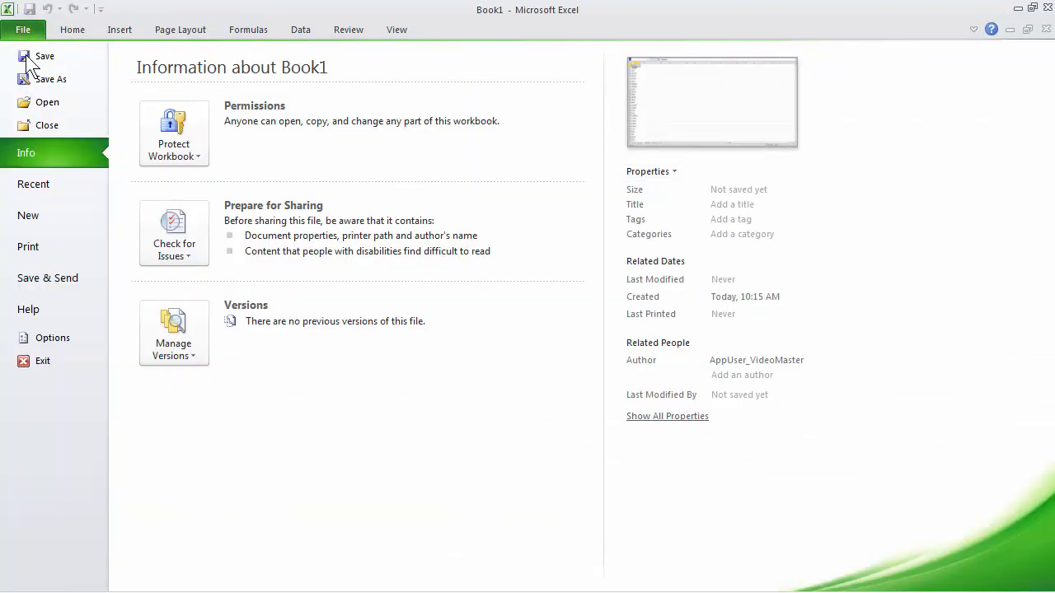
mouse_move(33, 309)
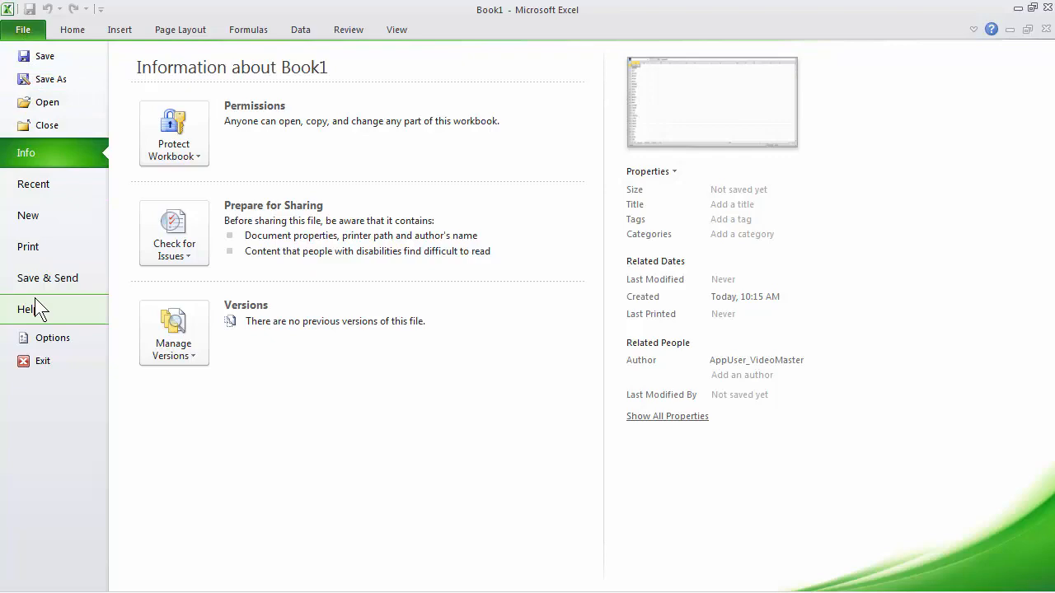
click(51, 79)
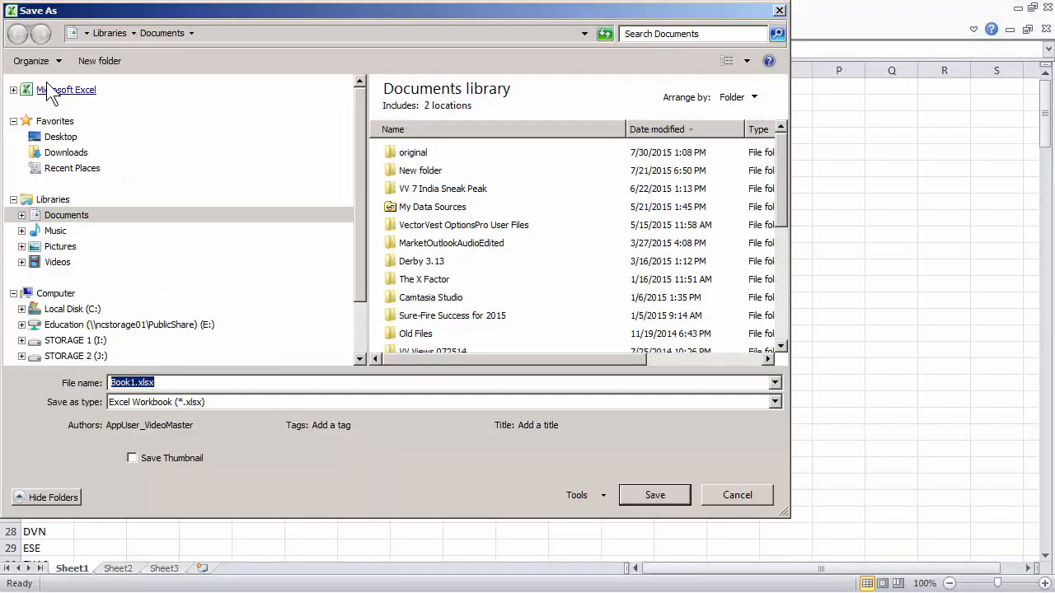
click(60, 135)
text(Upgrades0504)
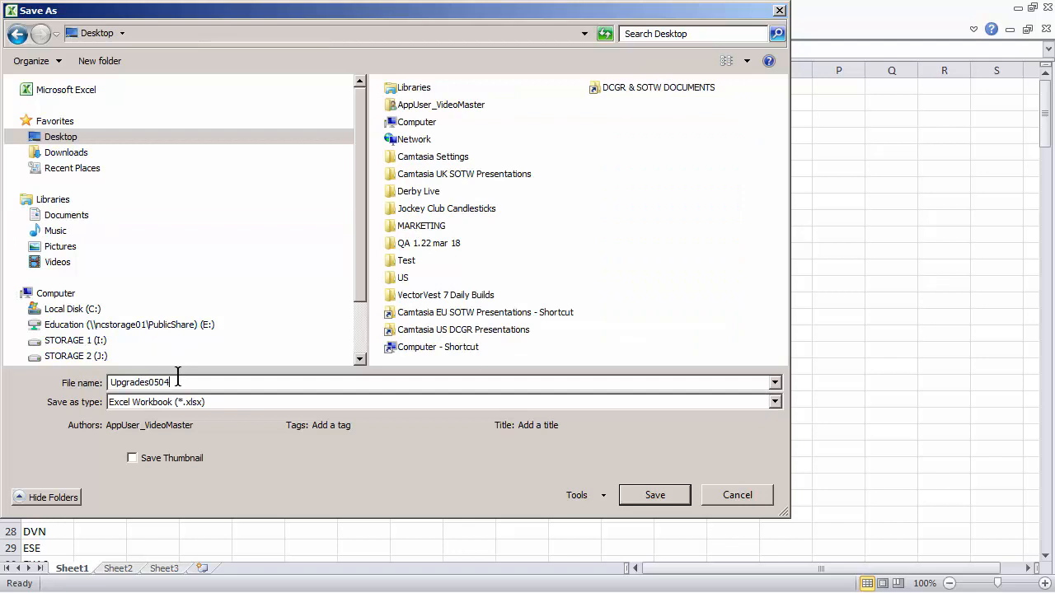
text(16)
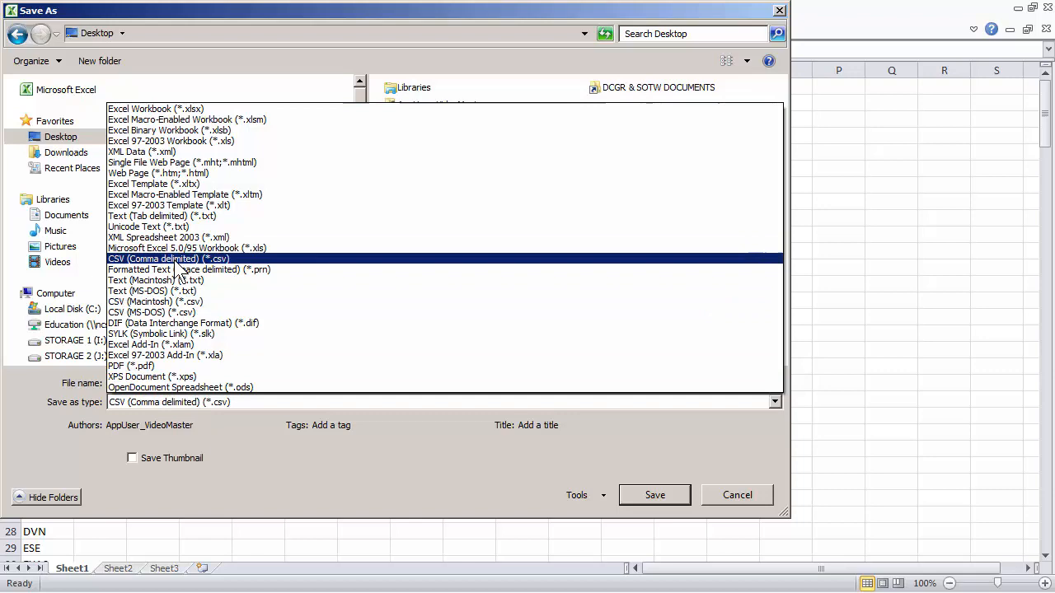
click(168, 258)
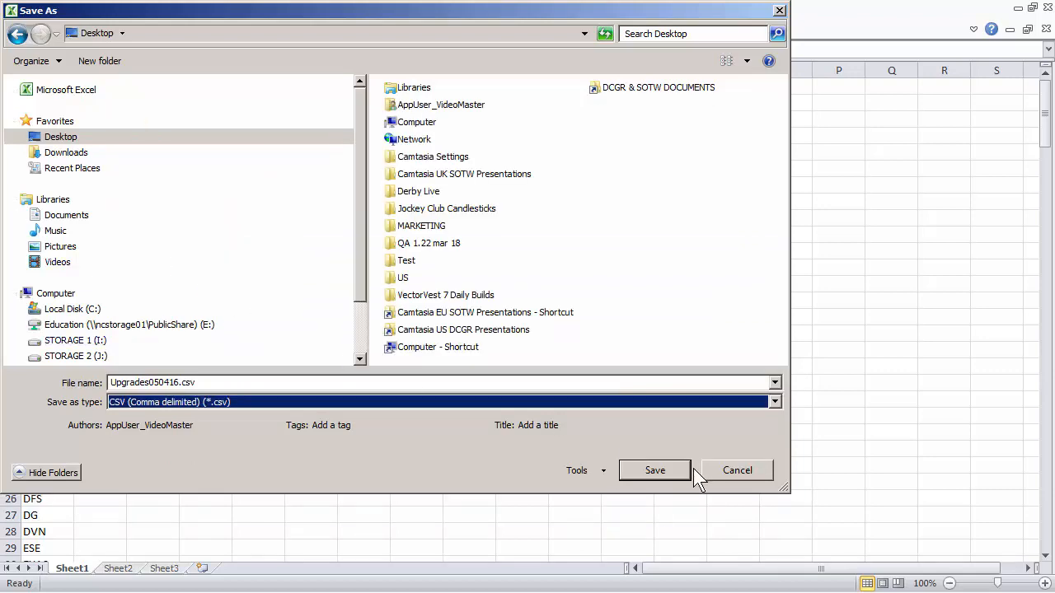
click(654, 470)
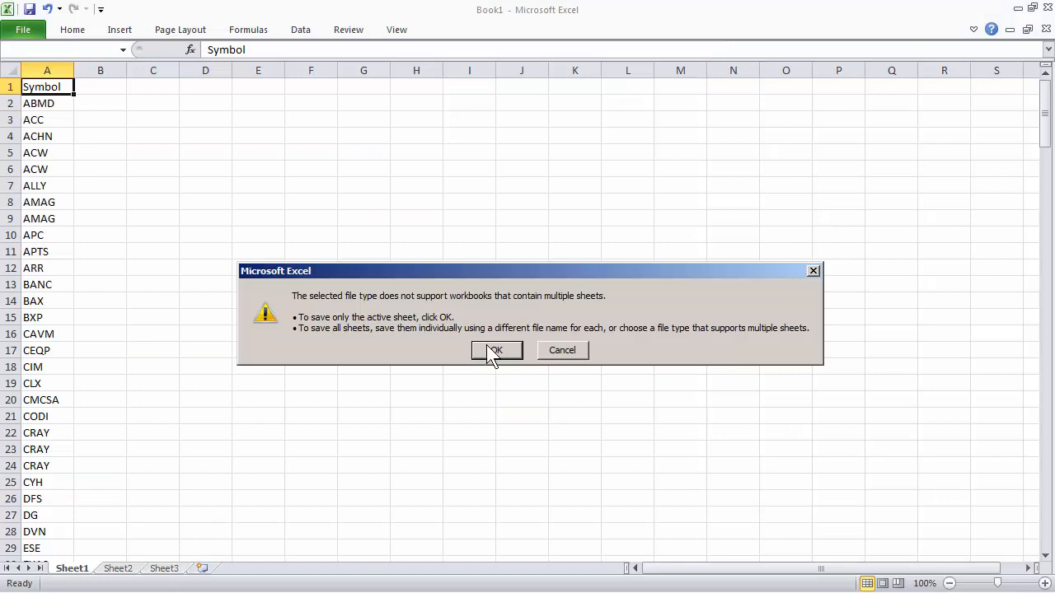
Confirm saving only the active sheet as CSV, then close the workbook without saving again
click(496, 349)
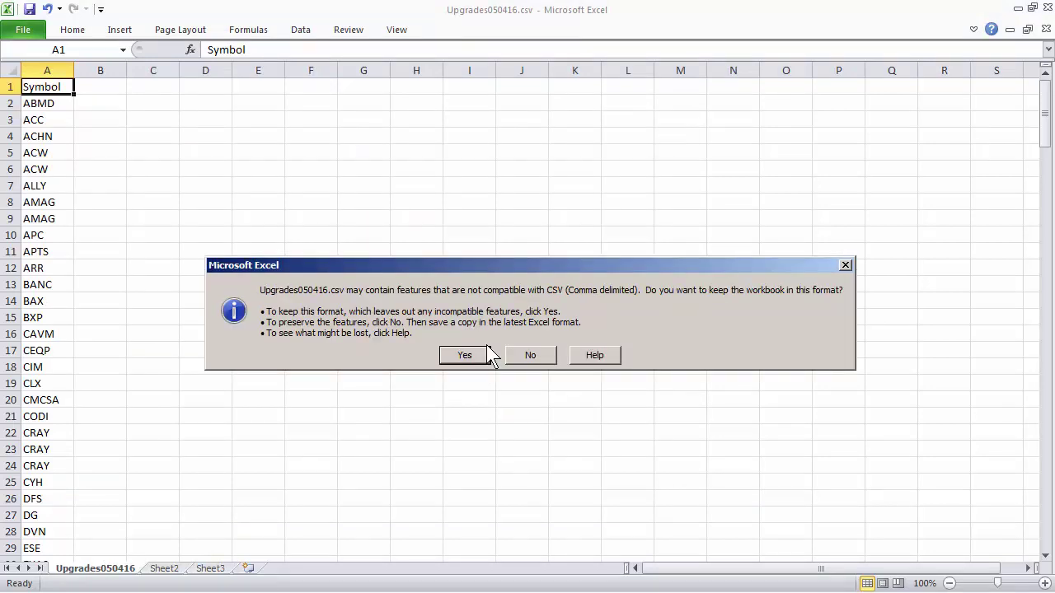
click(465, 354)
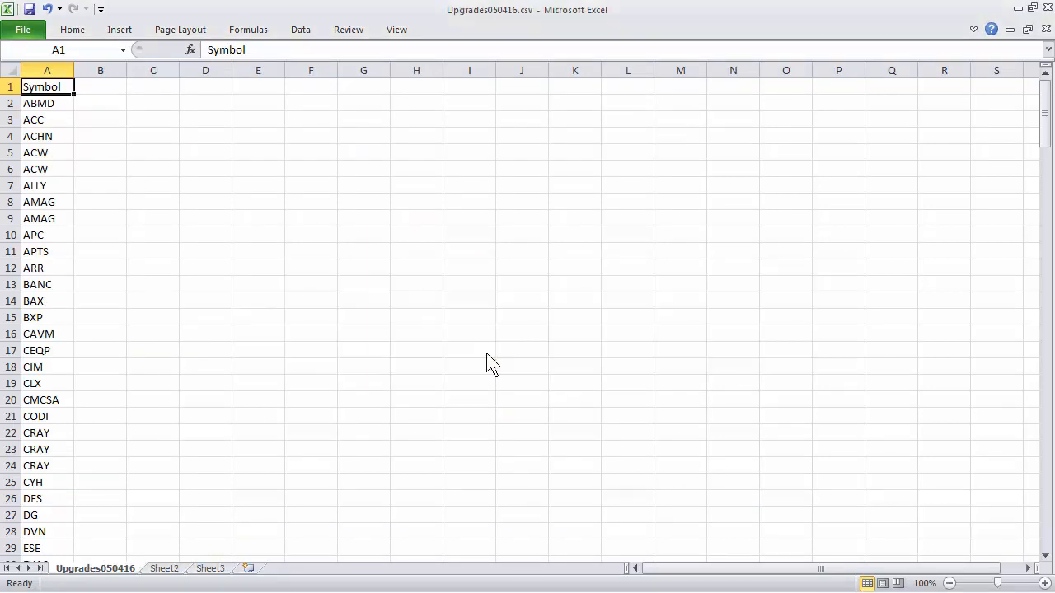
mouse_move(1046, 30)
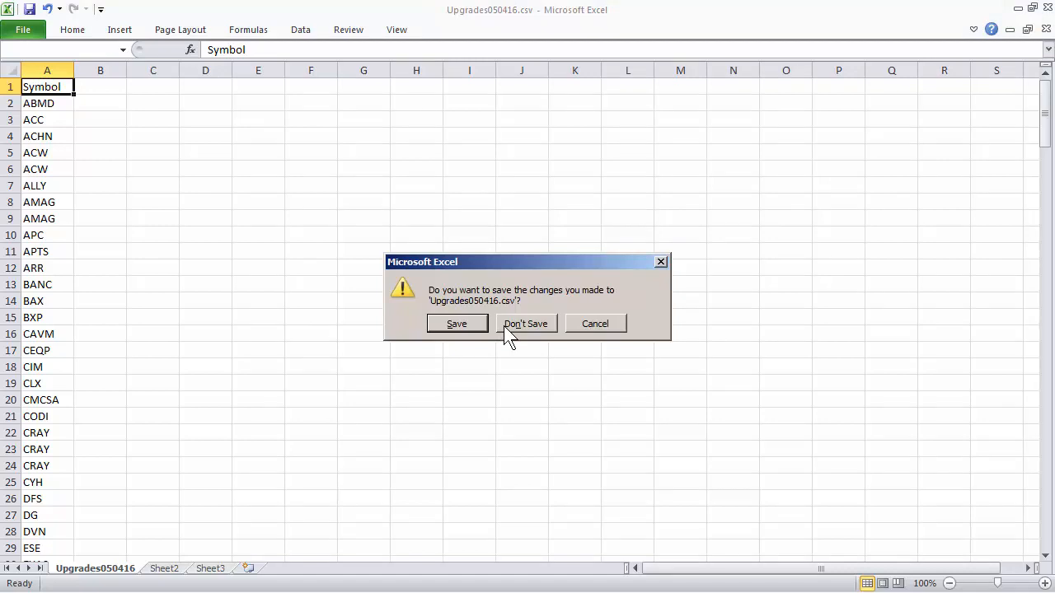
click(526, 323)
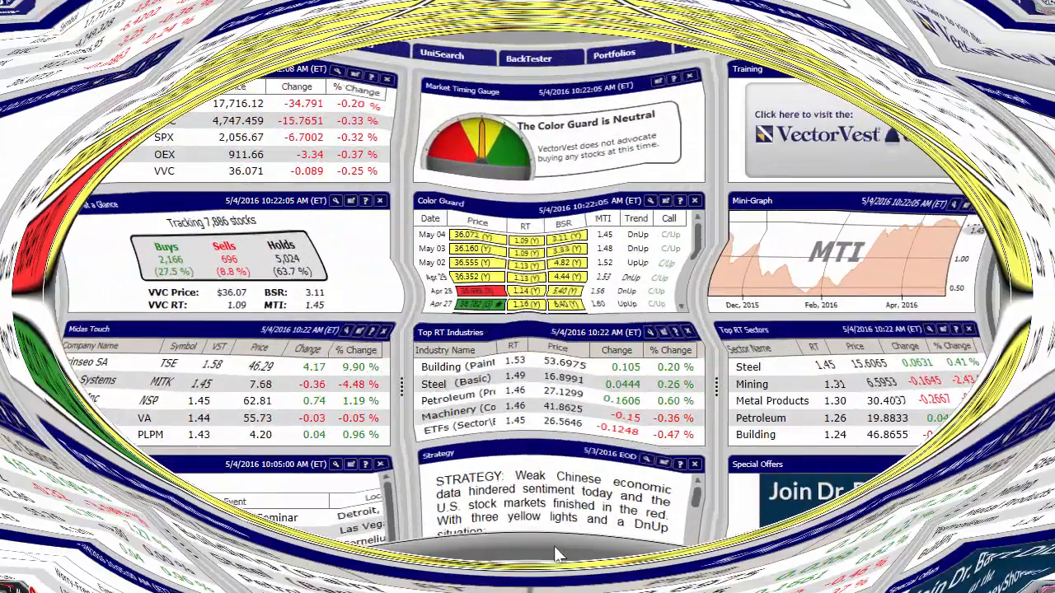
From the Viewers tab, add a new watchlist named 'Upgrades 050416' under My WatchLists
click(267, 30)
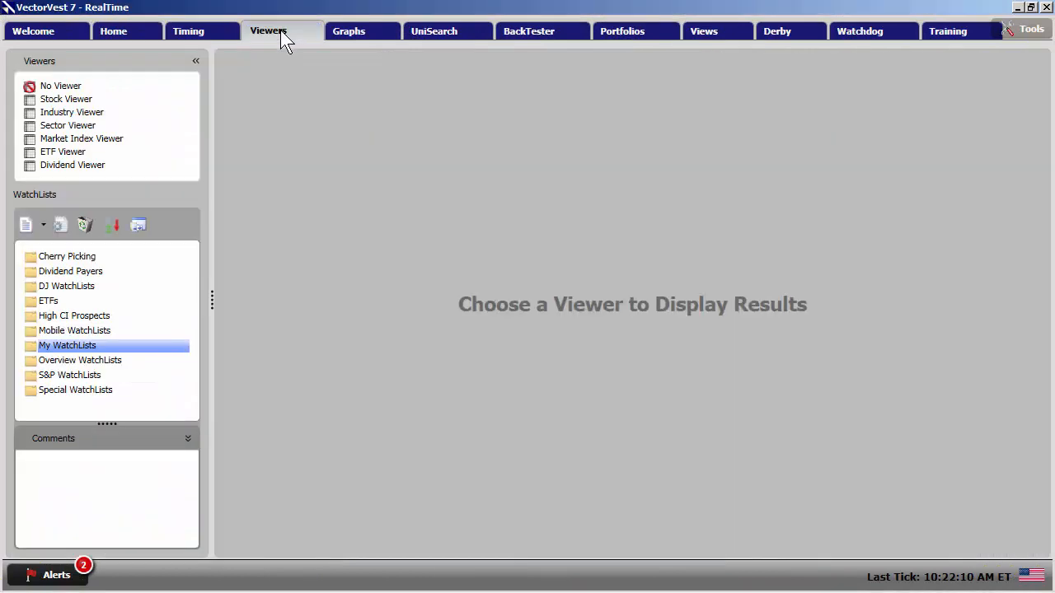
mouse_move(53, 338)
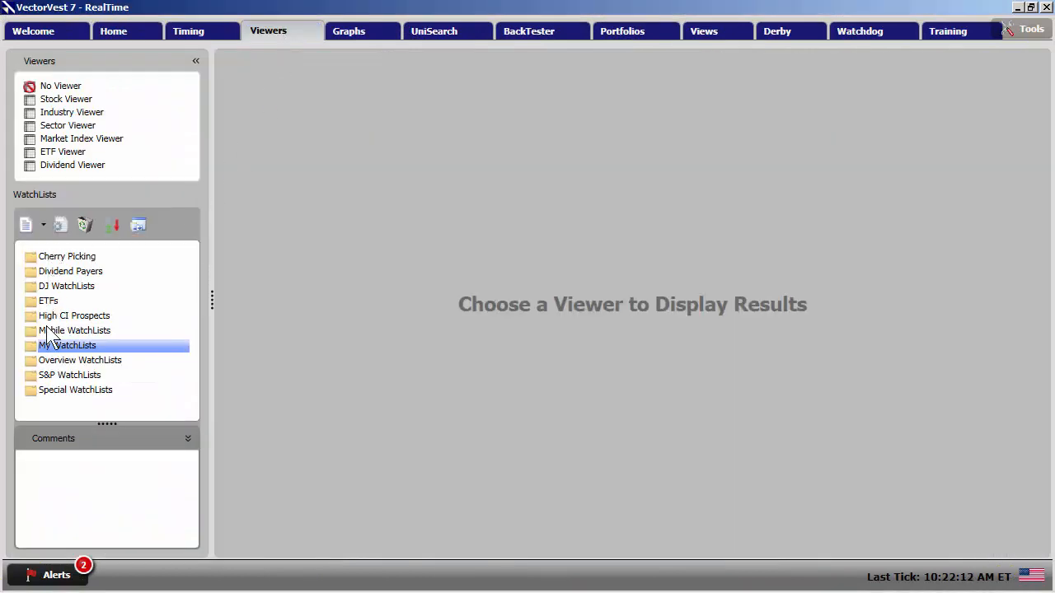
mouse_move(53, 402)
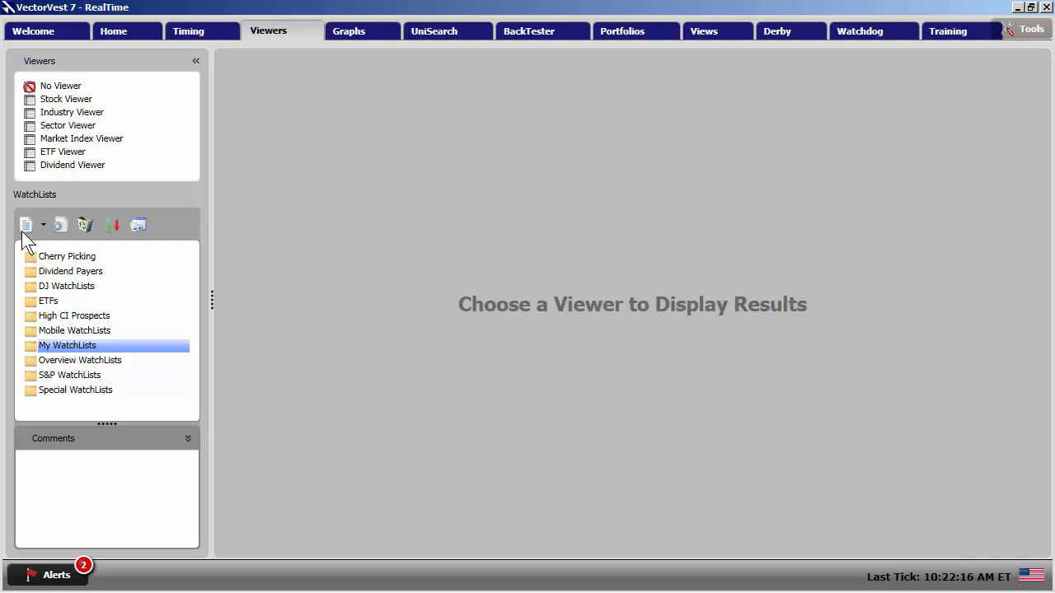
click(27, 224)
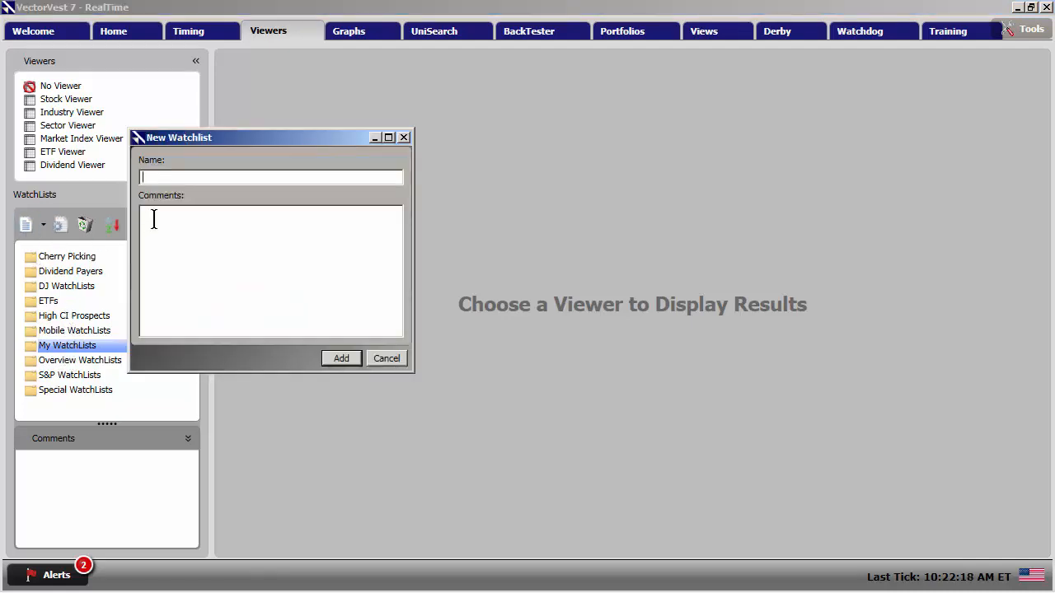
text(Upgrades)
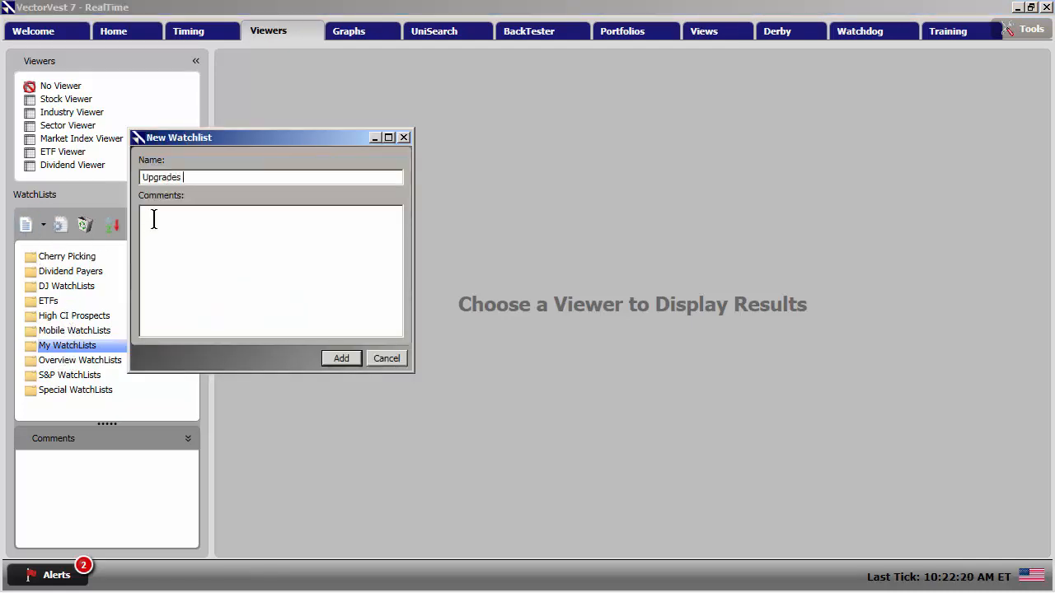
text(050416)
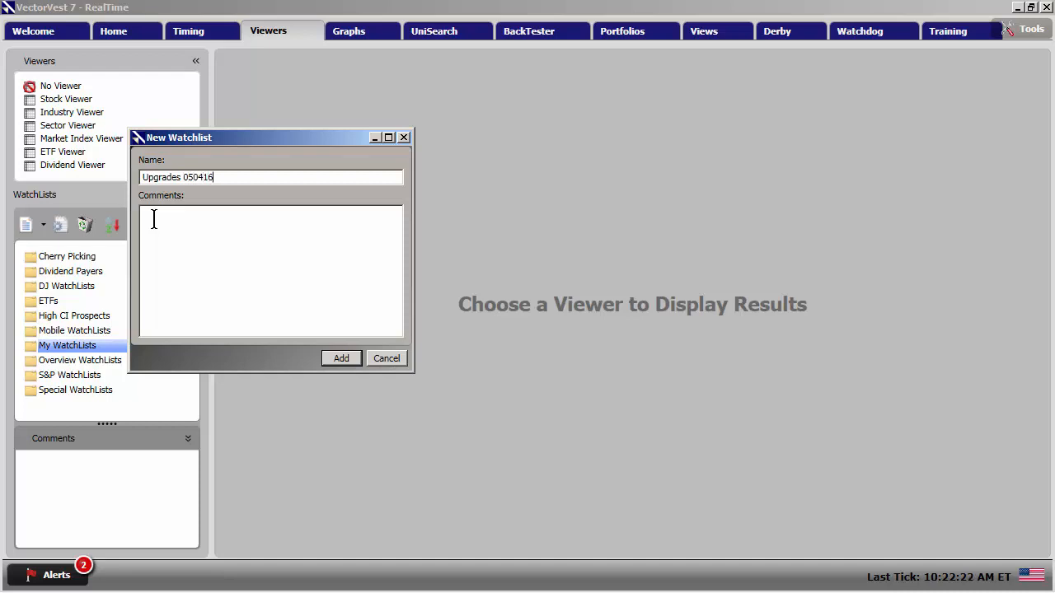
click(339, 358)
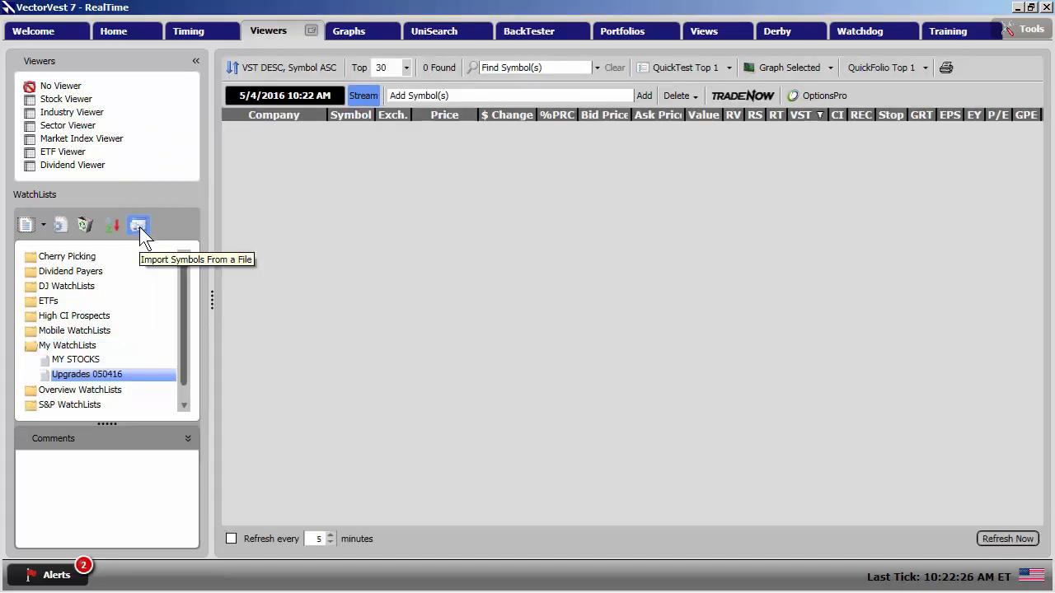
Import the symbols from Upgrades050416.csv on the Desktop into the watchlist, giving 160 stocks
click(138, 224)
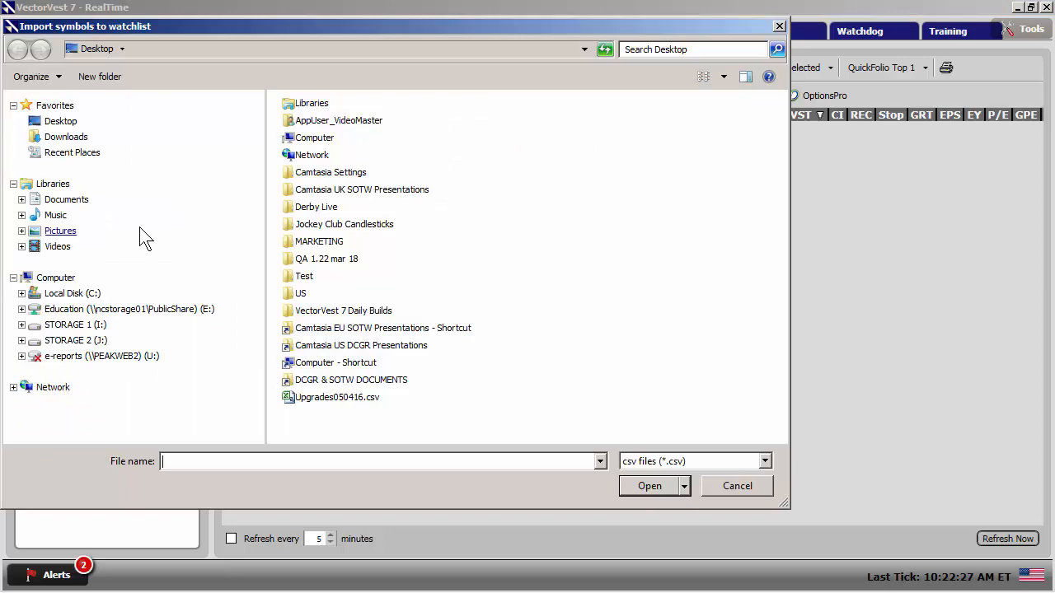
click(336, 397)
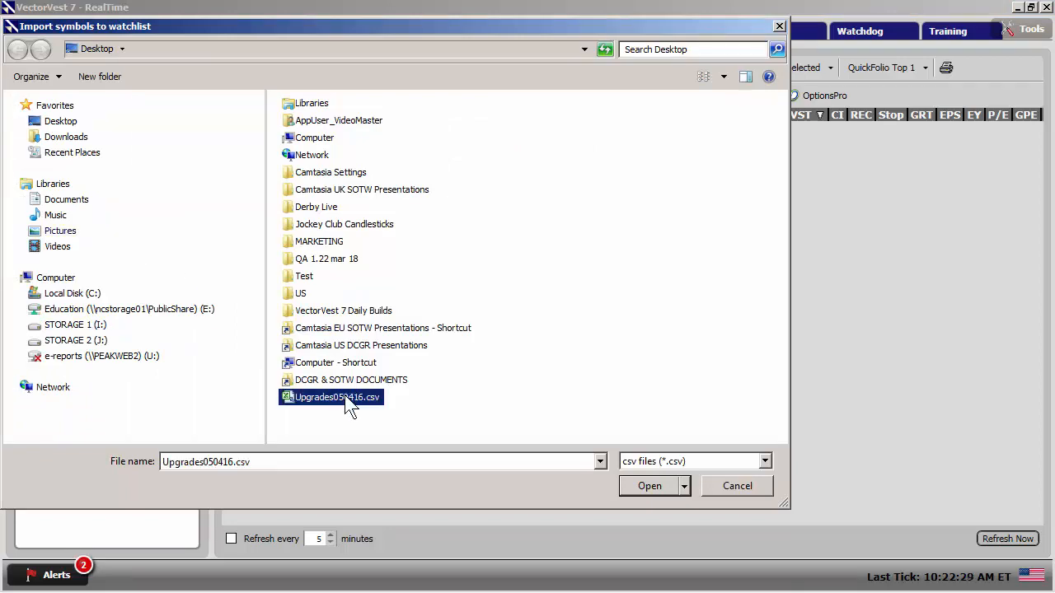
click(649, 484)
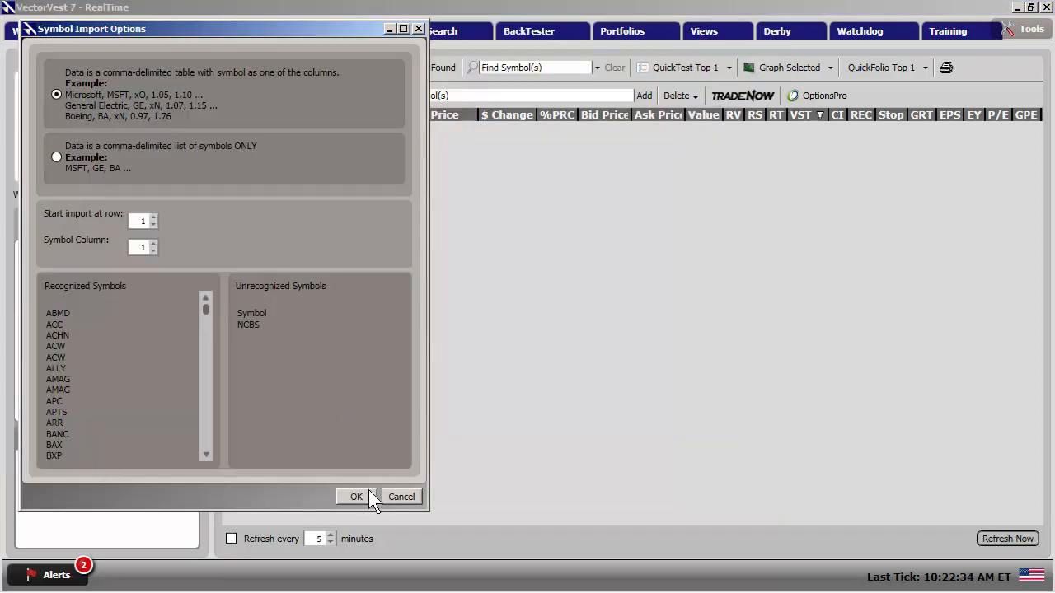
click(356, 496)
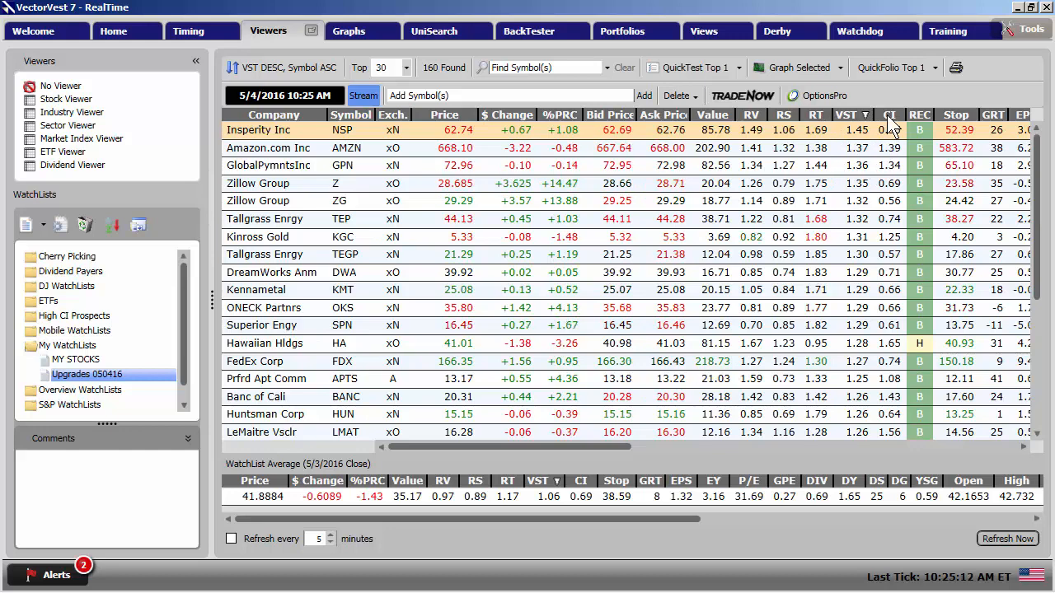
Sort the watchlist by CI descending and graph the stocks, showing top-ranked Hawaiian Holdings (HA)
click(890, 115)
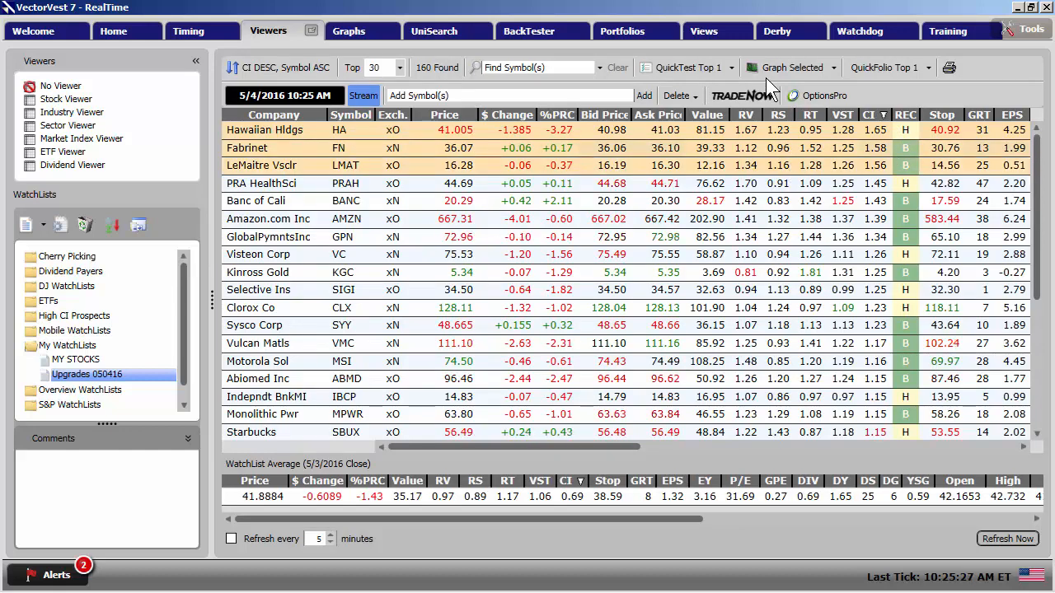
click(791, 67)
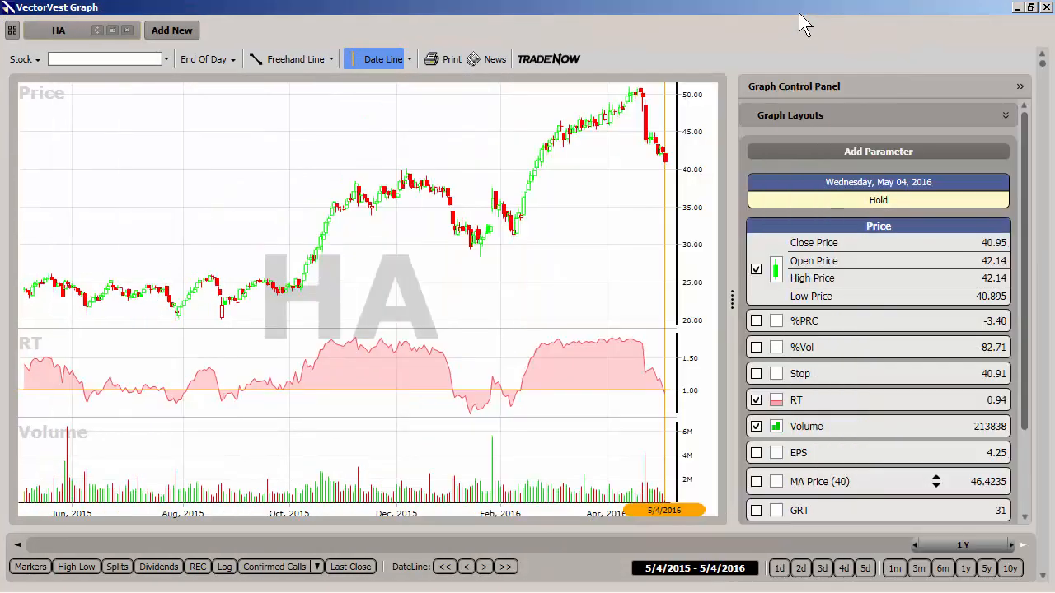
mouse_move(1047, 387)
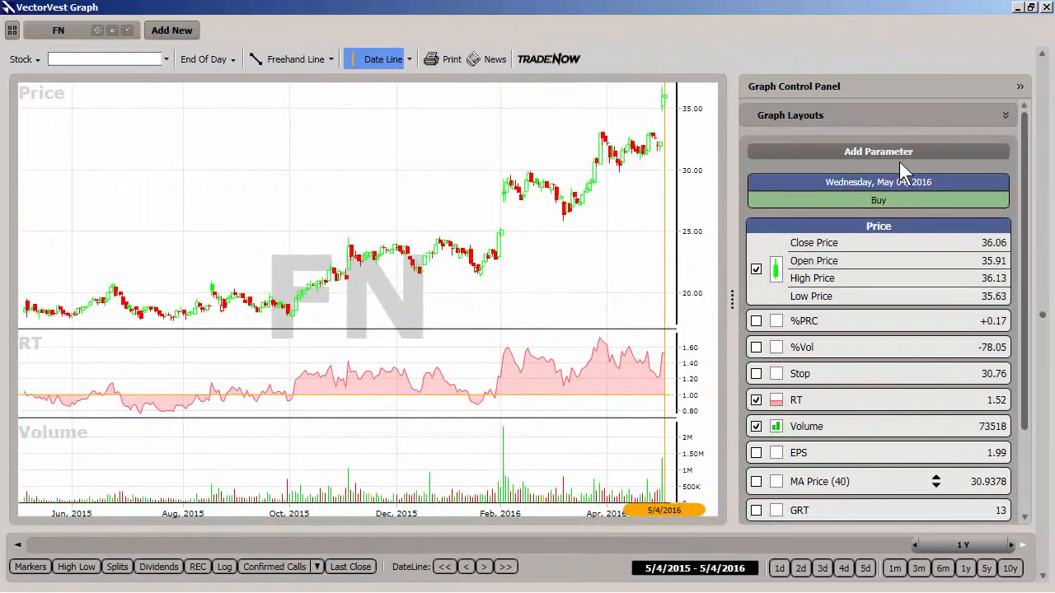
mouse_move(1041, 13)
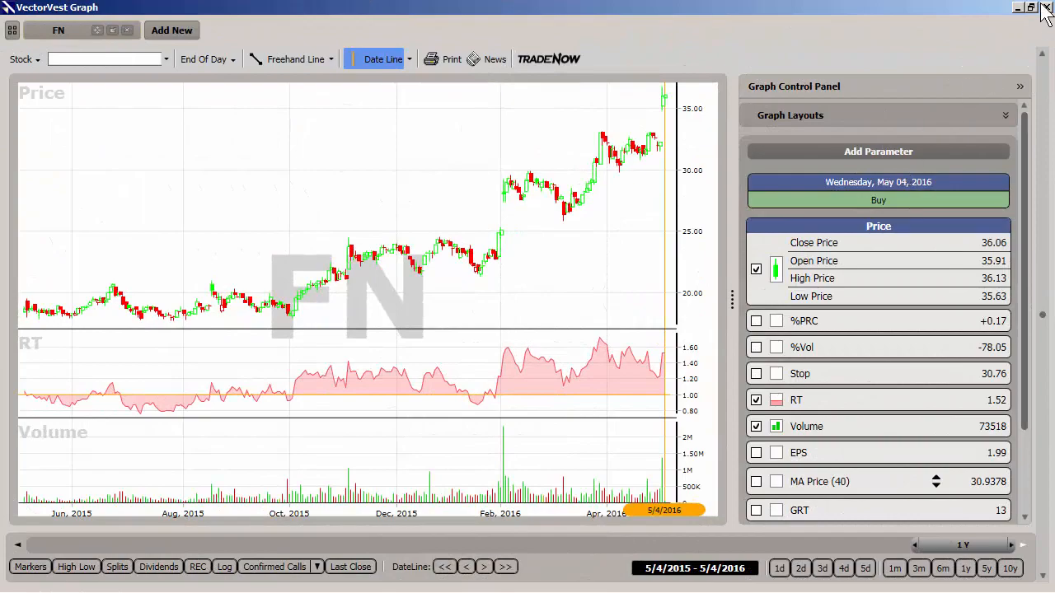
Close the Graph window to return to the CI-ranked upgrades watchlist
click(1045, 7)
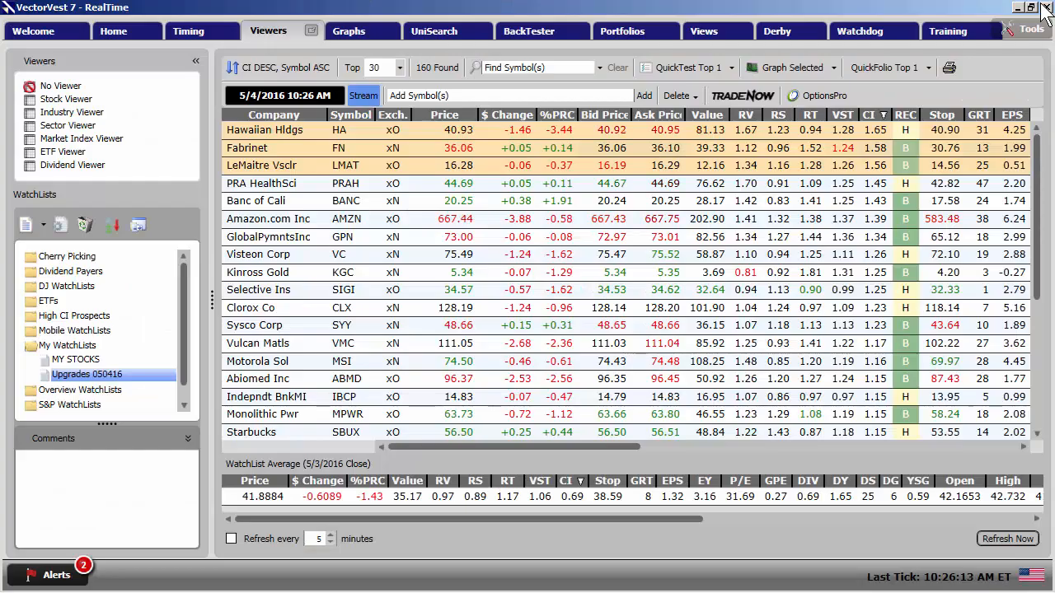